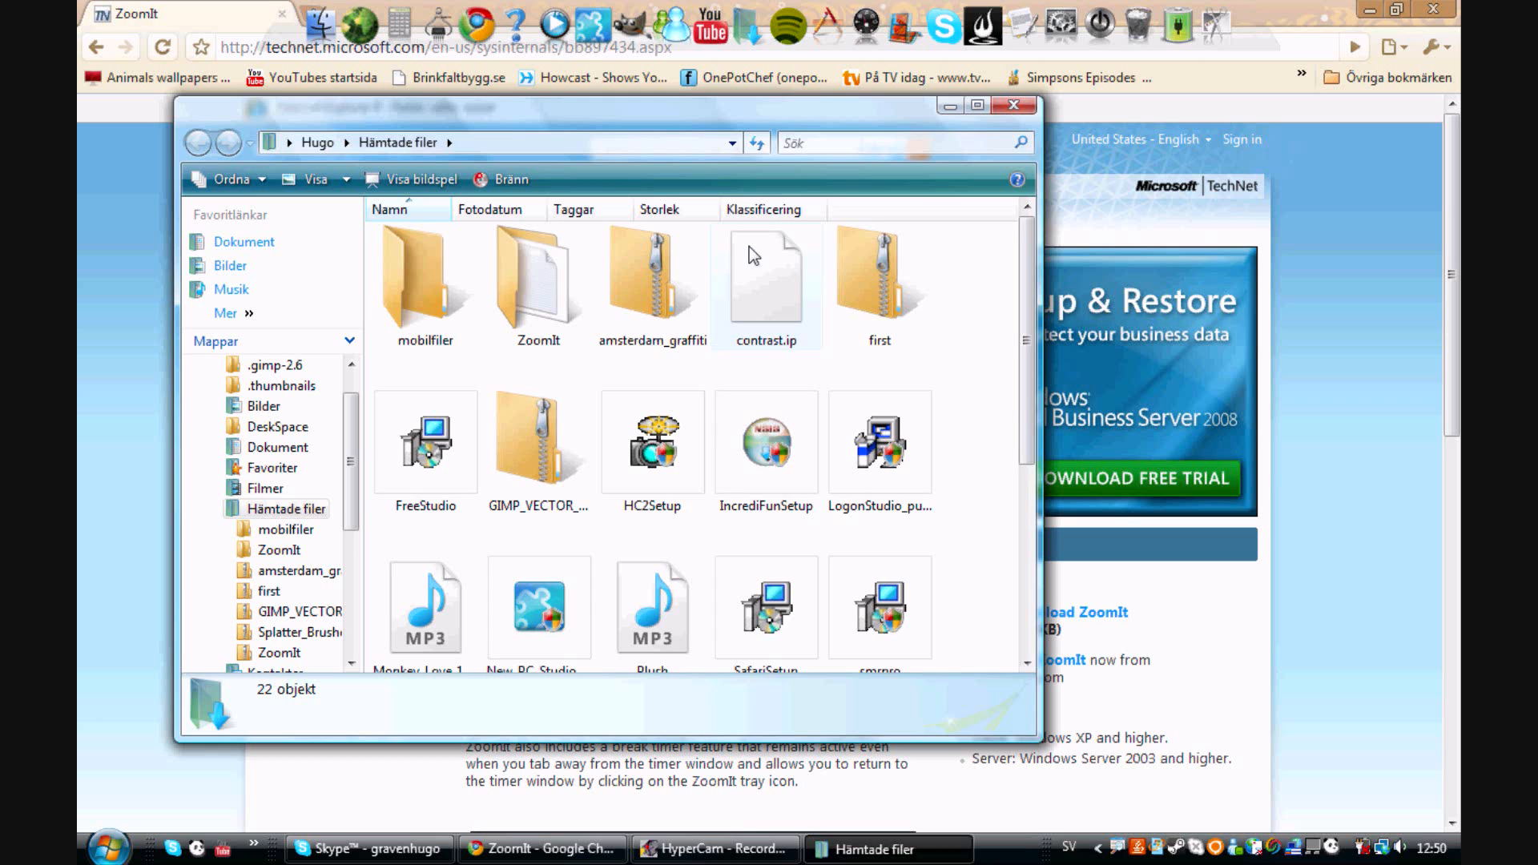
# Explore the ZoomIt zip in Downloads via Utforska and run the ZoomIt program inside it.
pyautogui.scroll(-3)
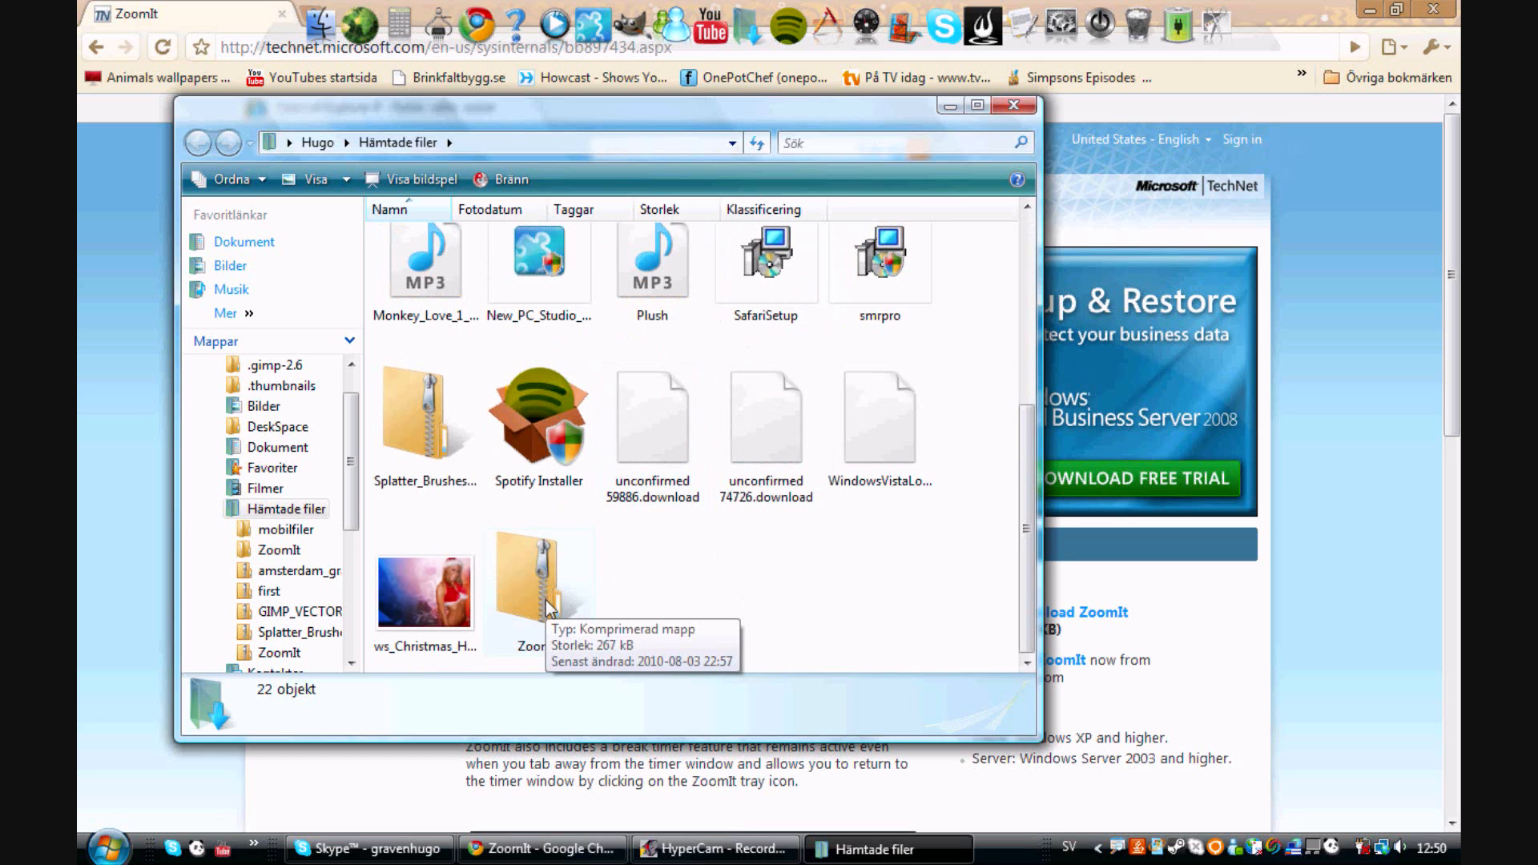
pyautogui.rightClick(538, 589)
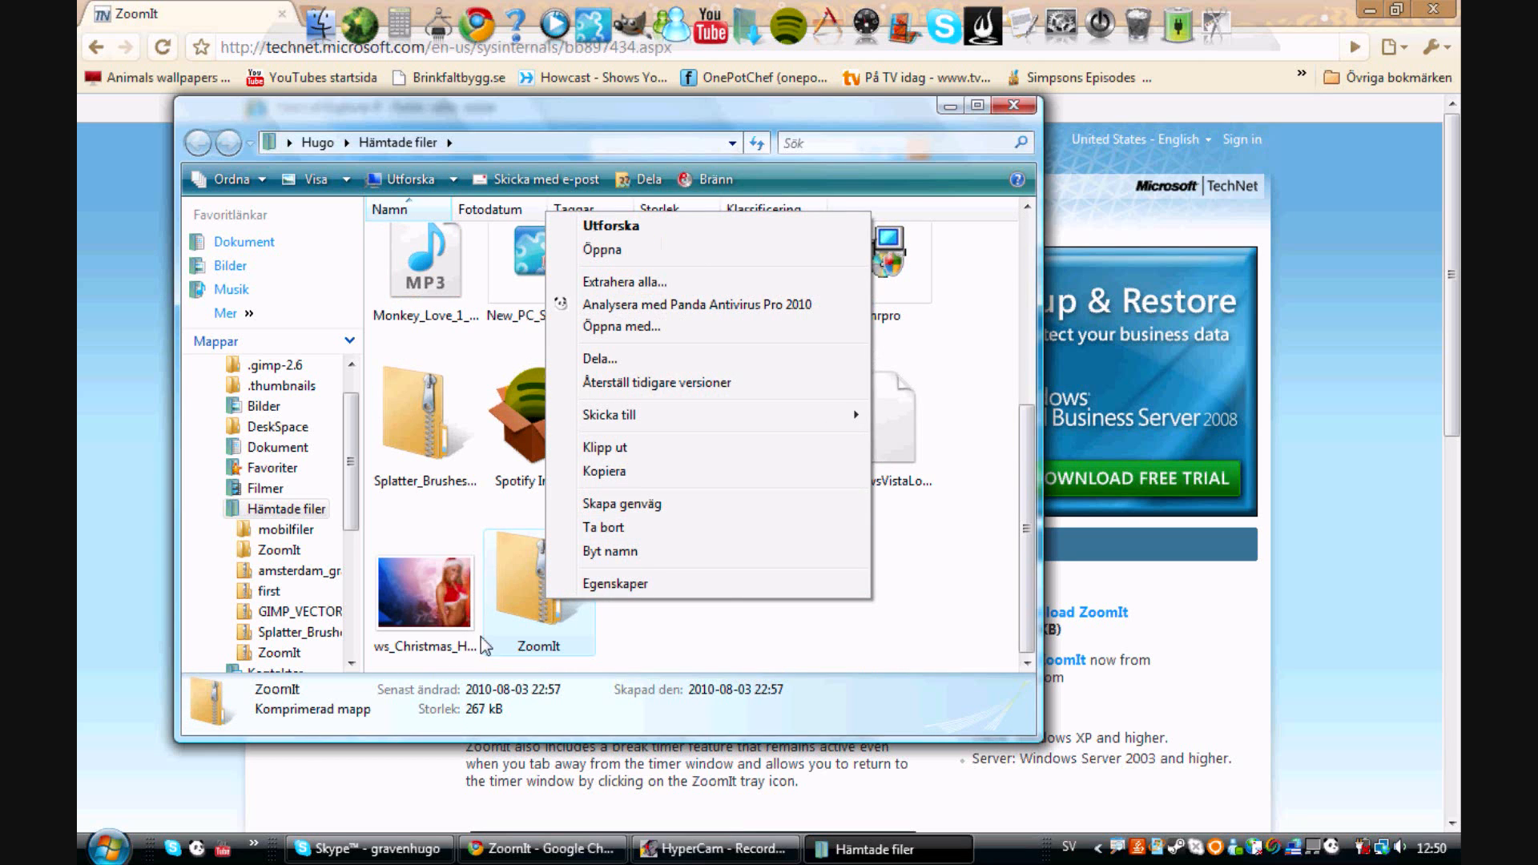
pyautogui.click(602, 249)
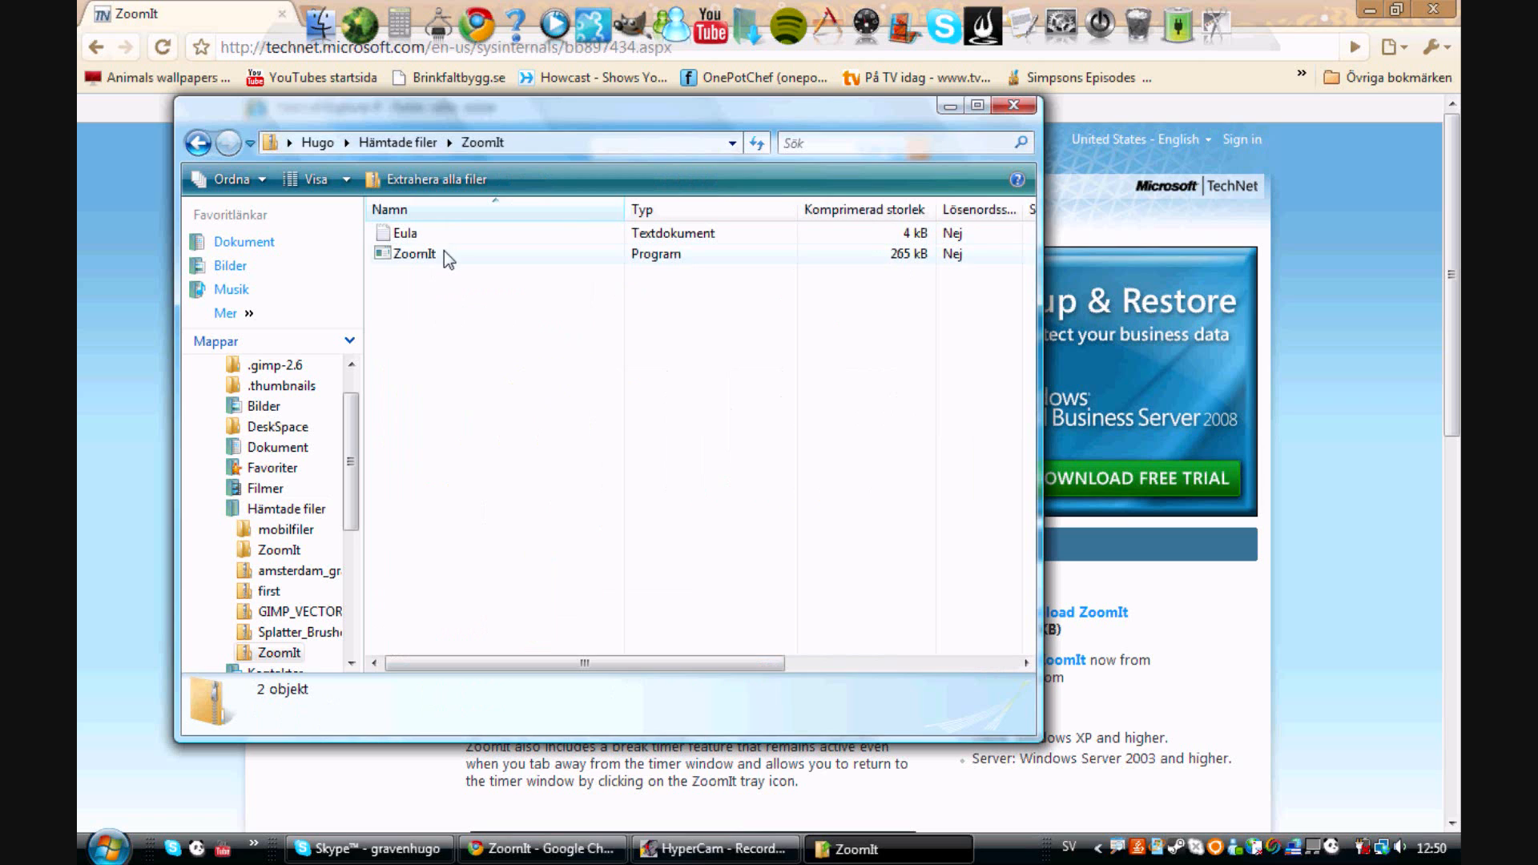
pyautogui.moveTo(453, 271)
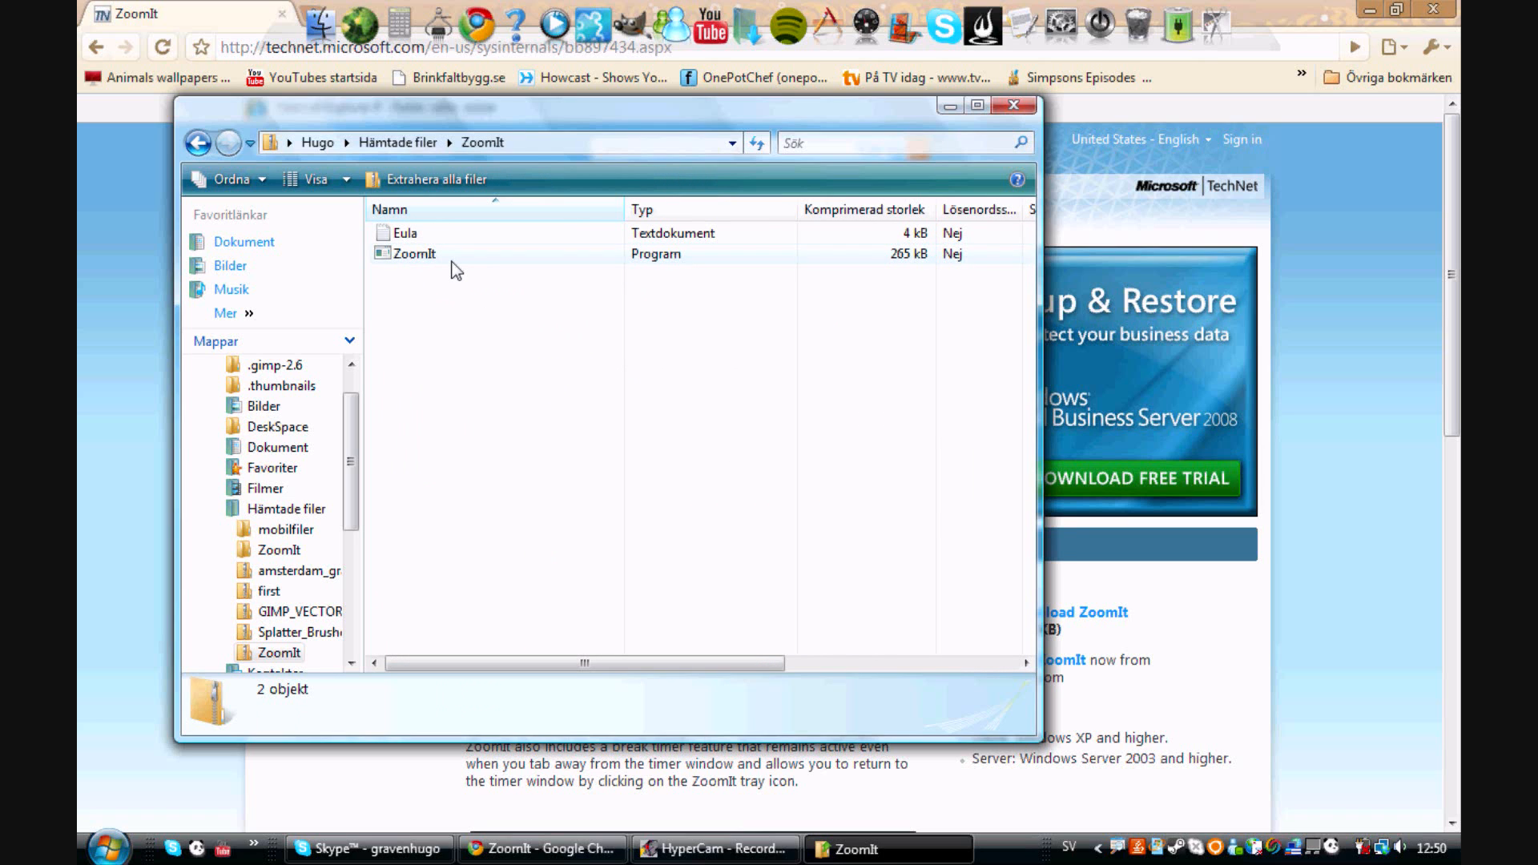
pyautogui.doubleClick(415, 253)
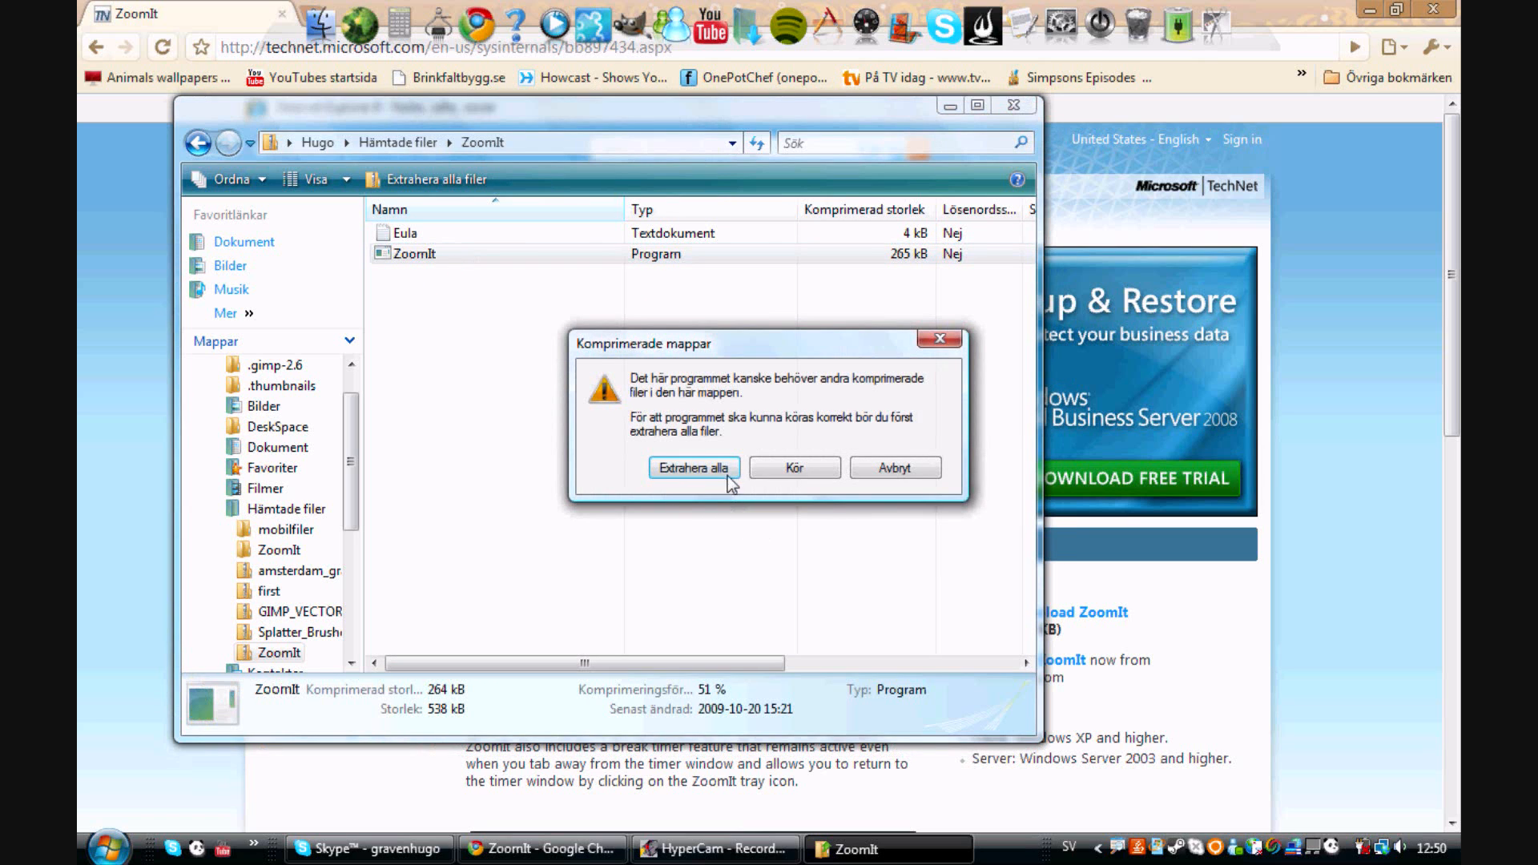
# Extract all archive files into the Hugo home folder chosen through Bläddra.
pyautogui.click(690, 468)
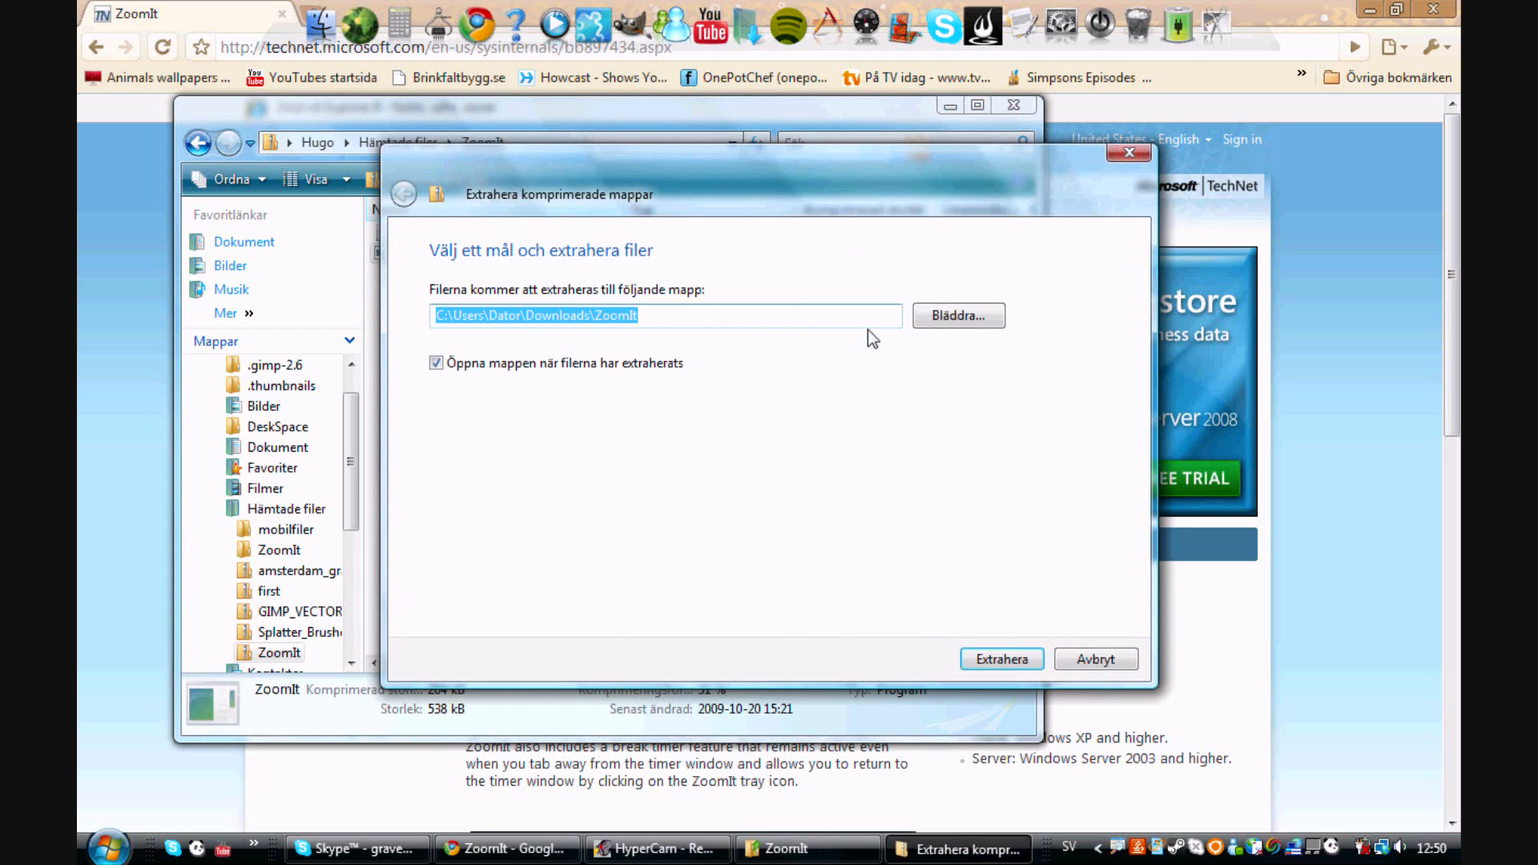
pyautogui.click(956, 315)
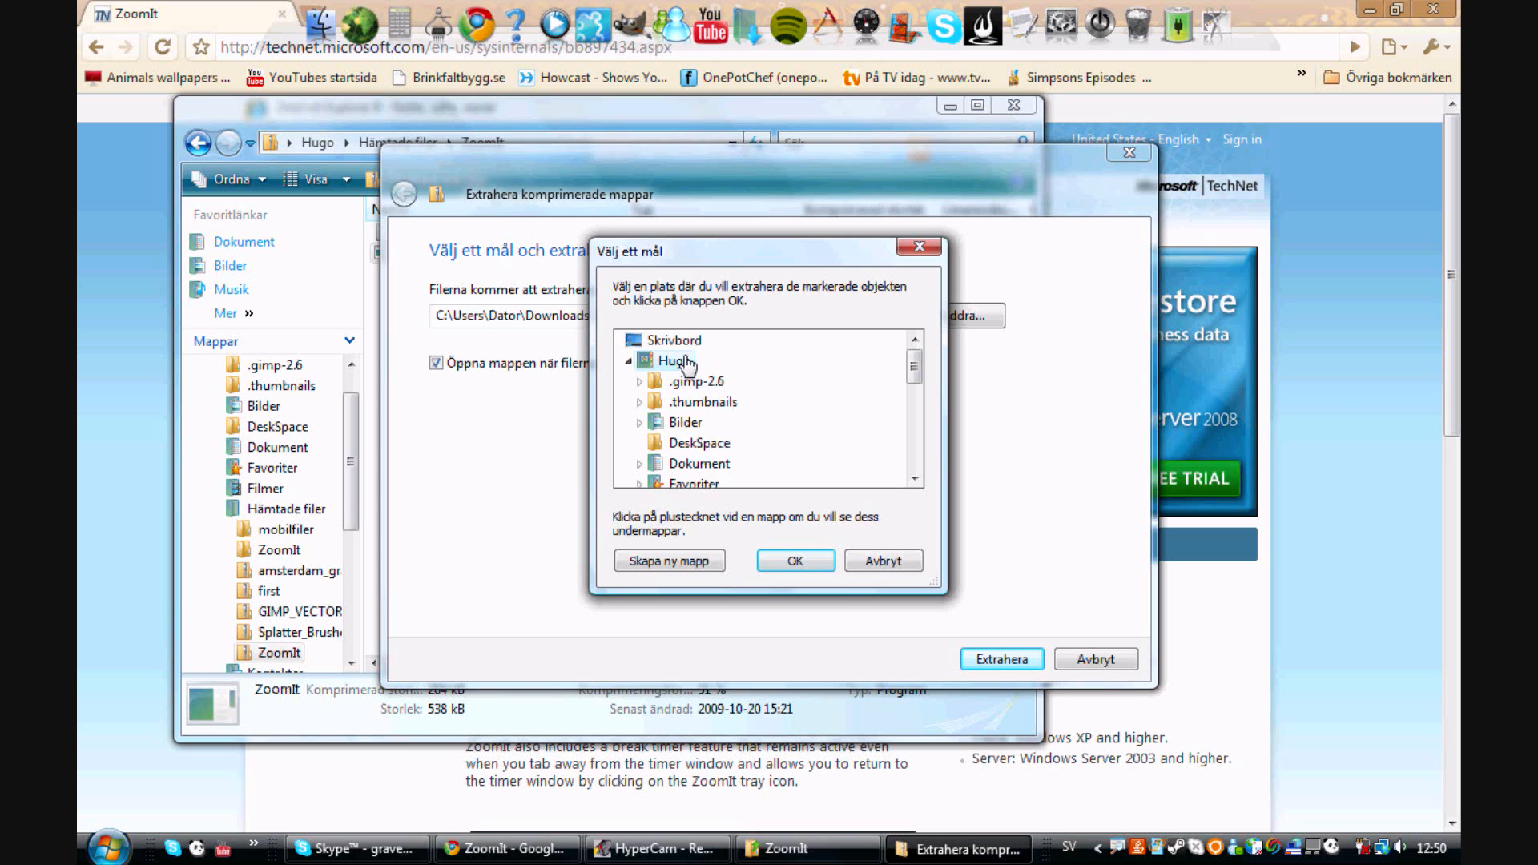
pyautogui.click(793, 560)
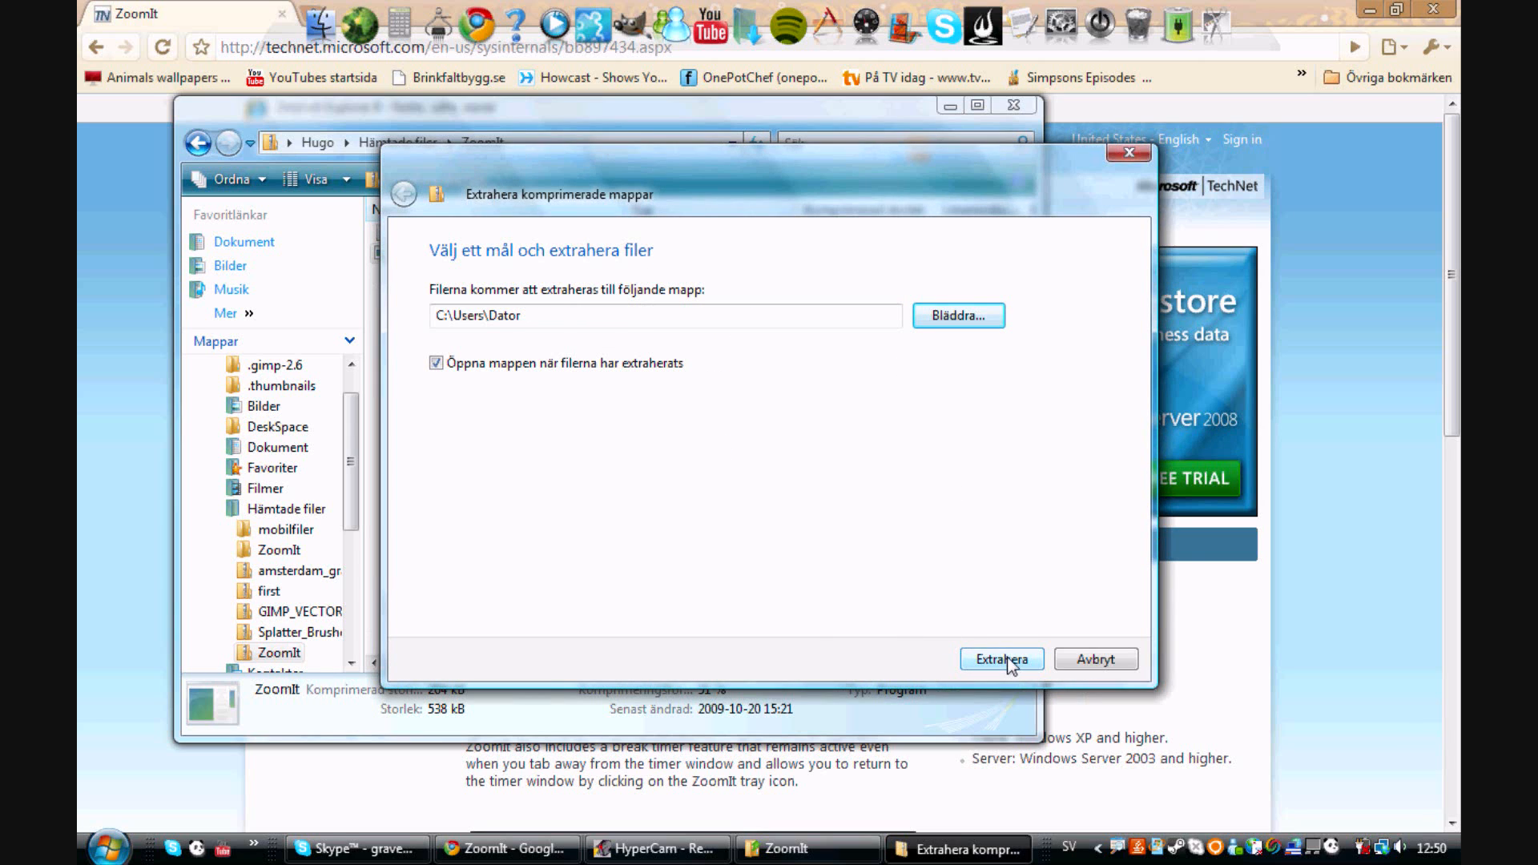
pyautogui.click(1000, 658)
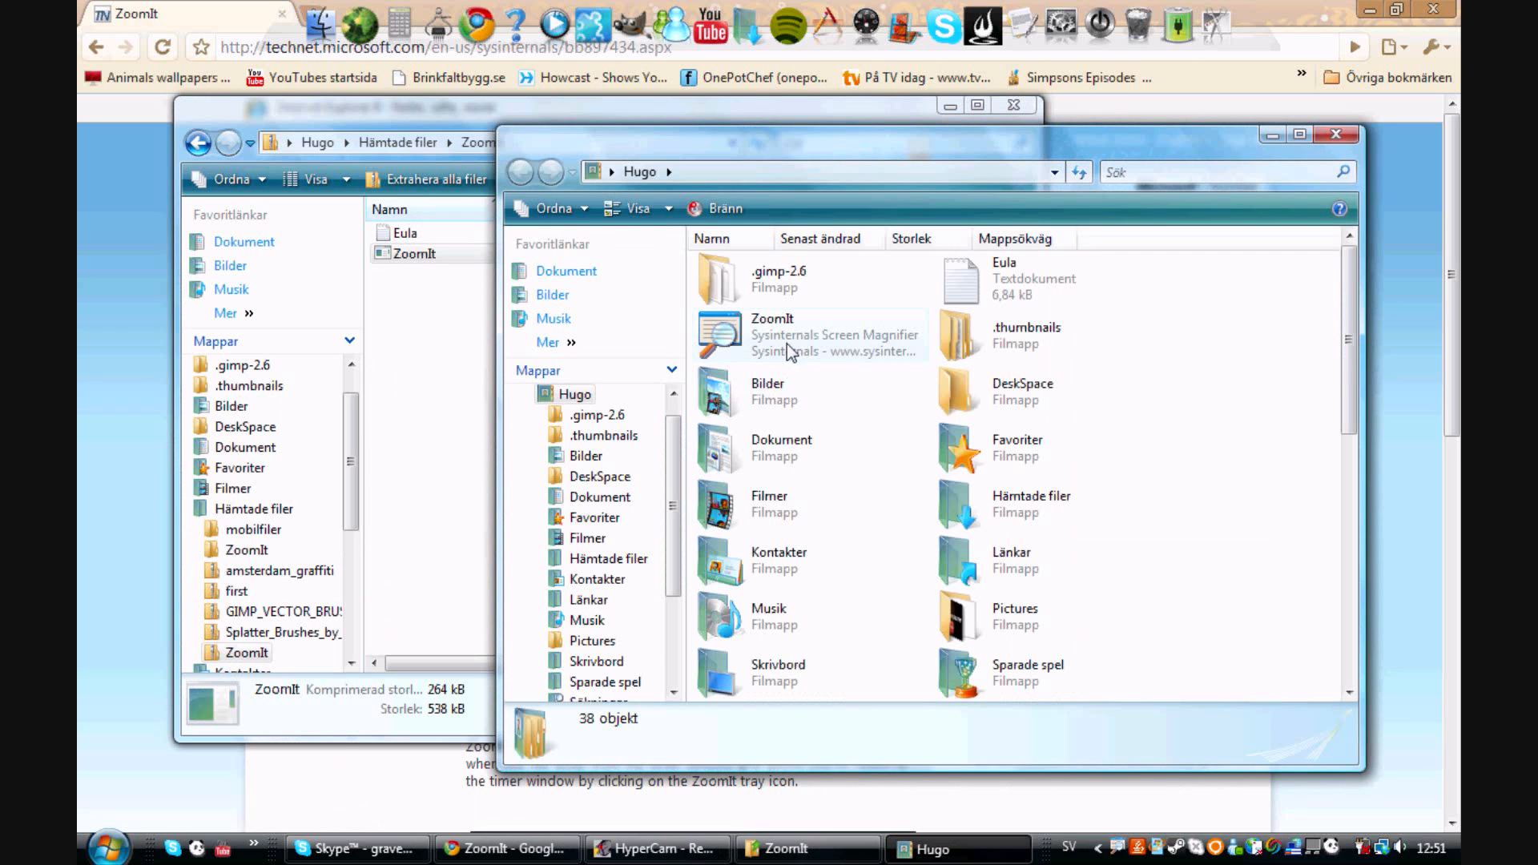
pyautogui.moveTo(792, 350)
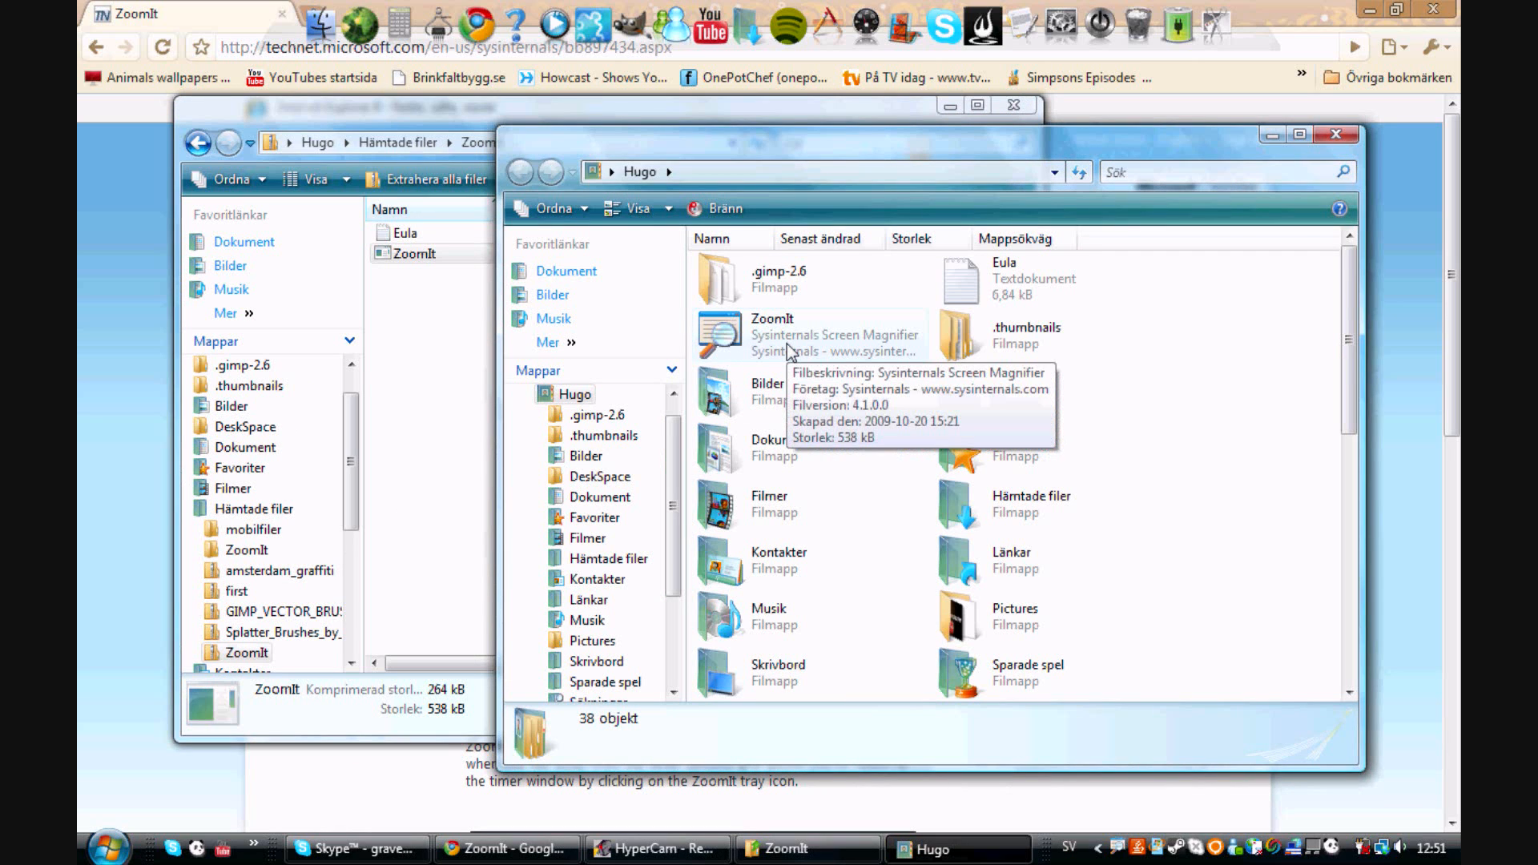
pyautogui.moveTo(1336, 134)
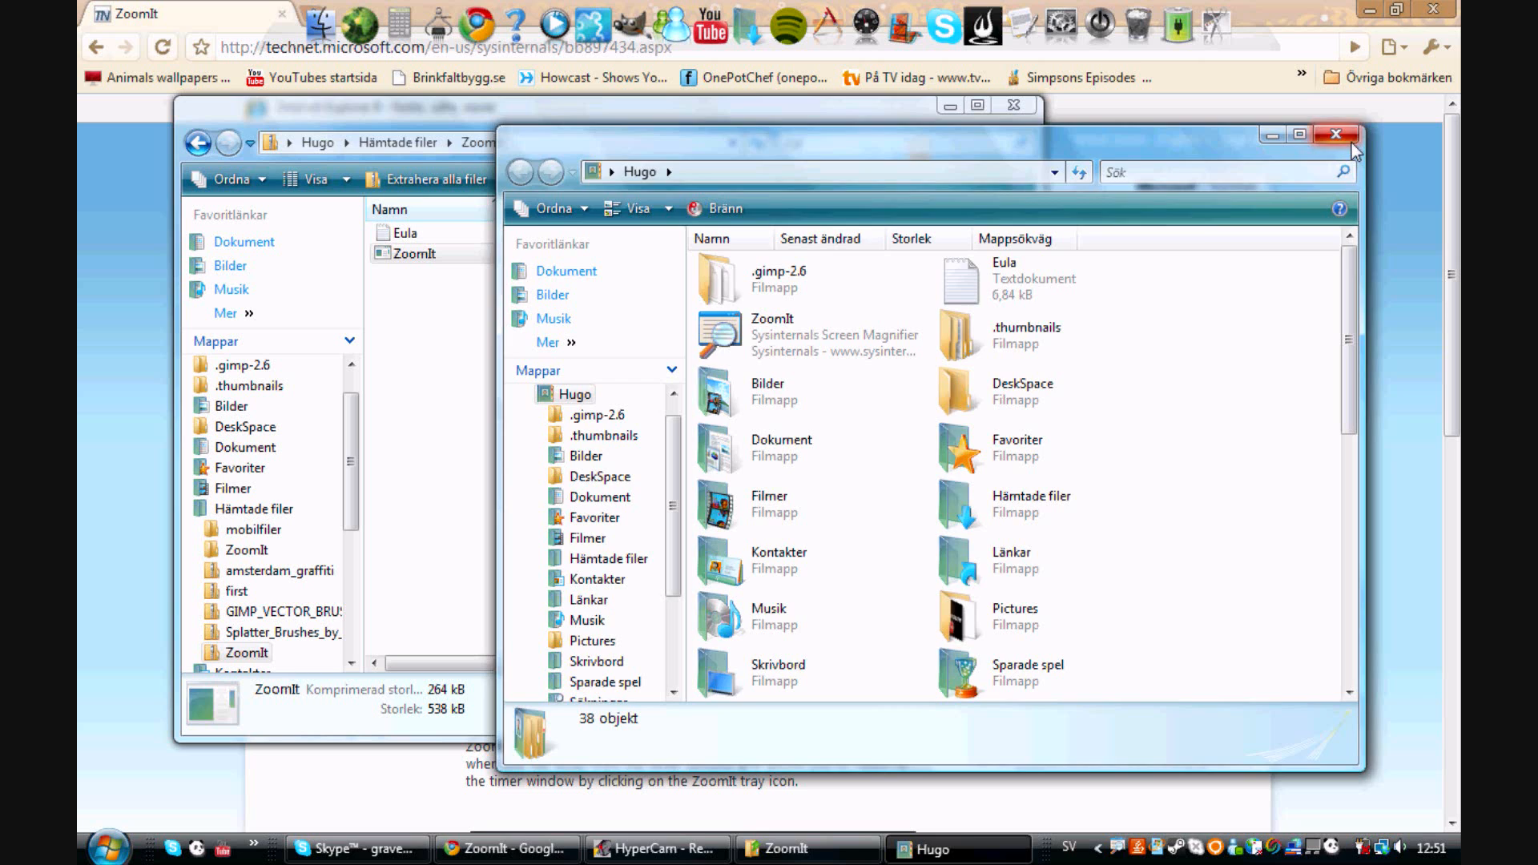
# Close the Hugo window and accept ZoomIt's options showing Zoom Toggle CTRL + ALT + Z.
pyautogui.click(1336, 134)
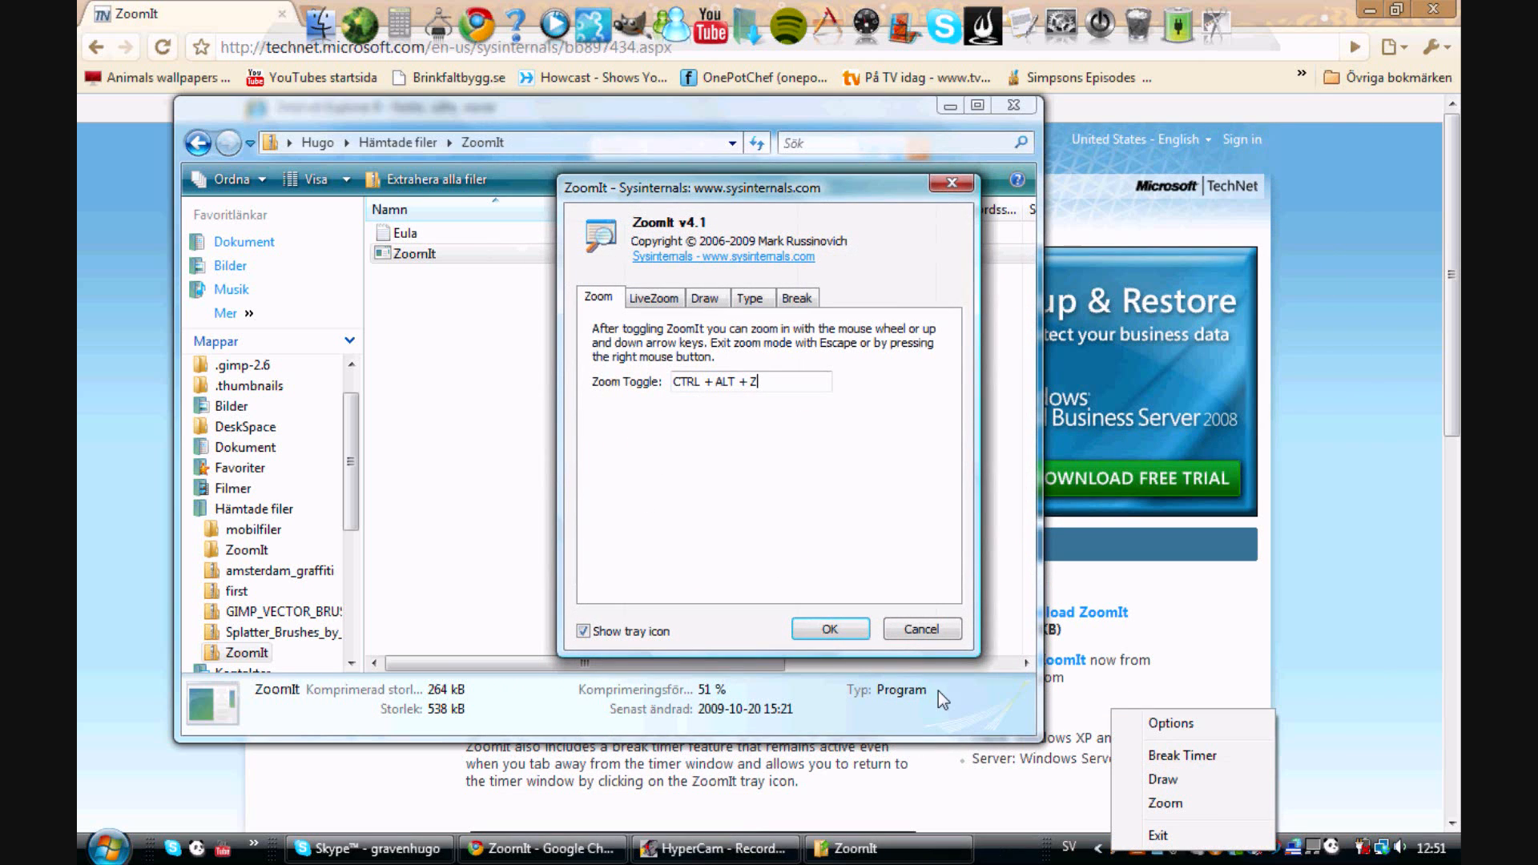
pyautogui.moveTo(637, 414)
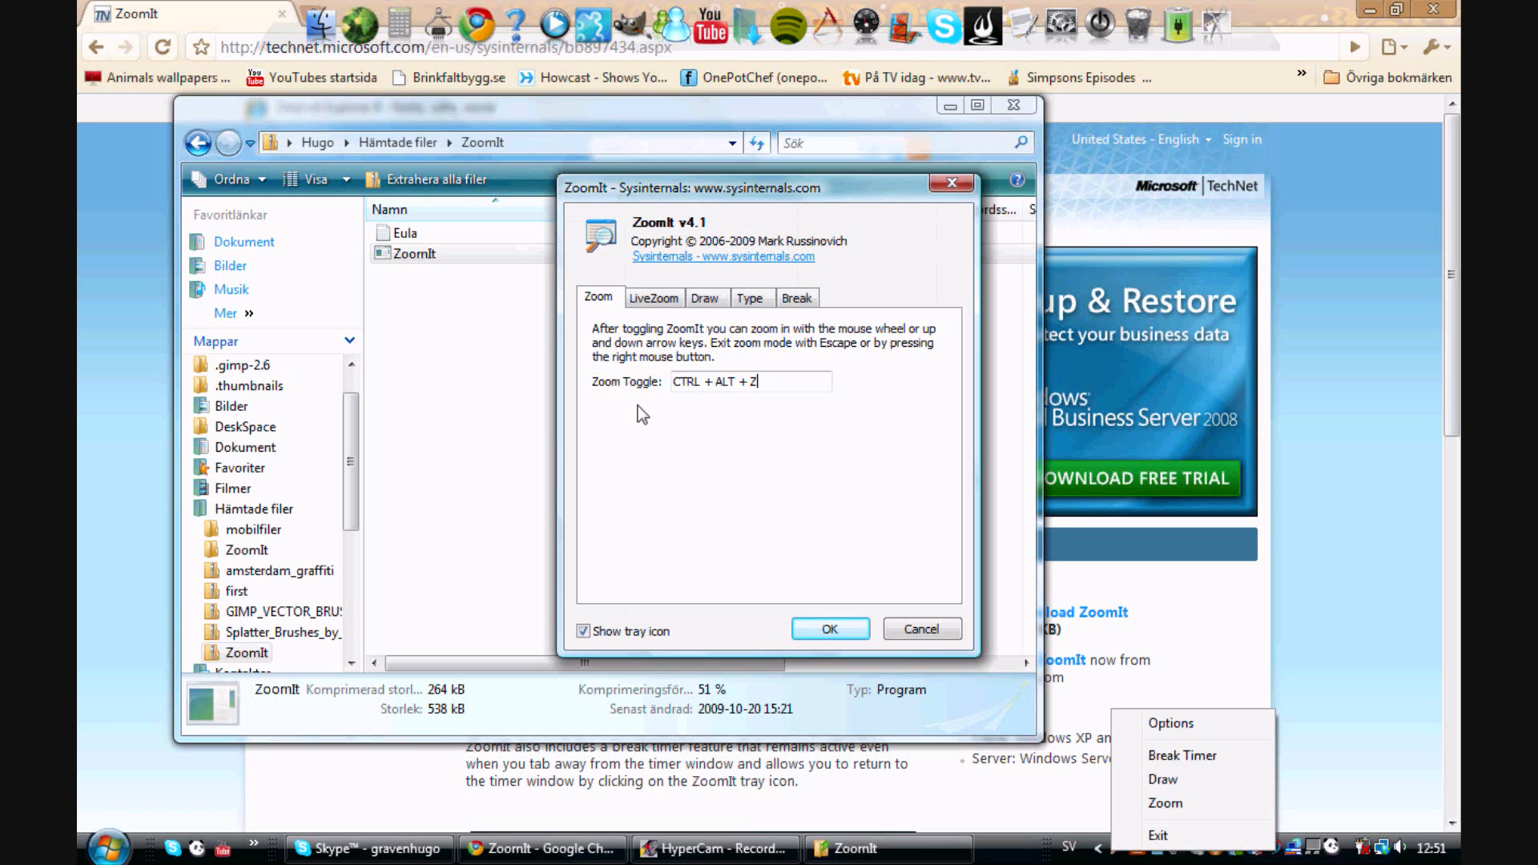
pyautogui.click(829, 629)
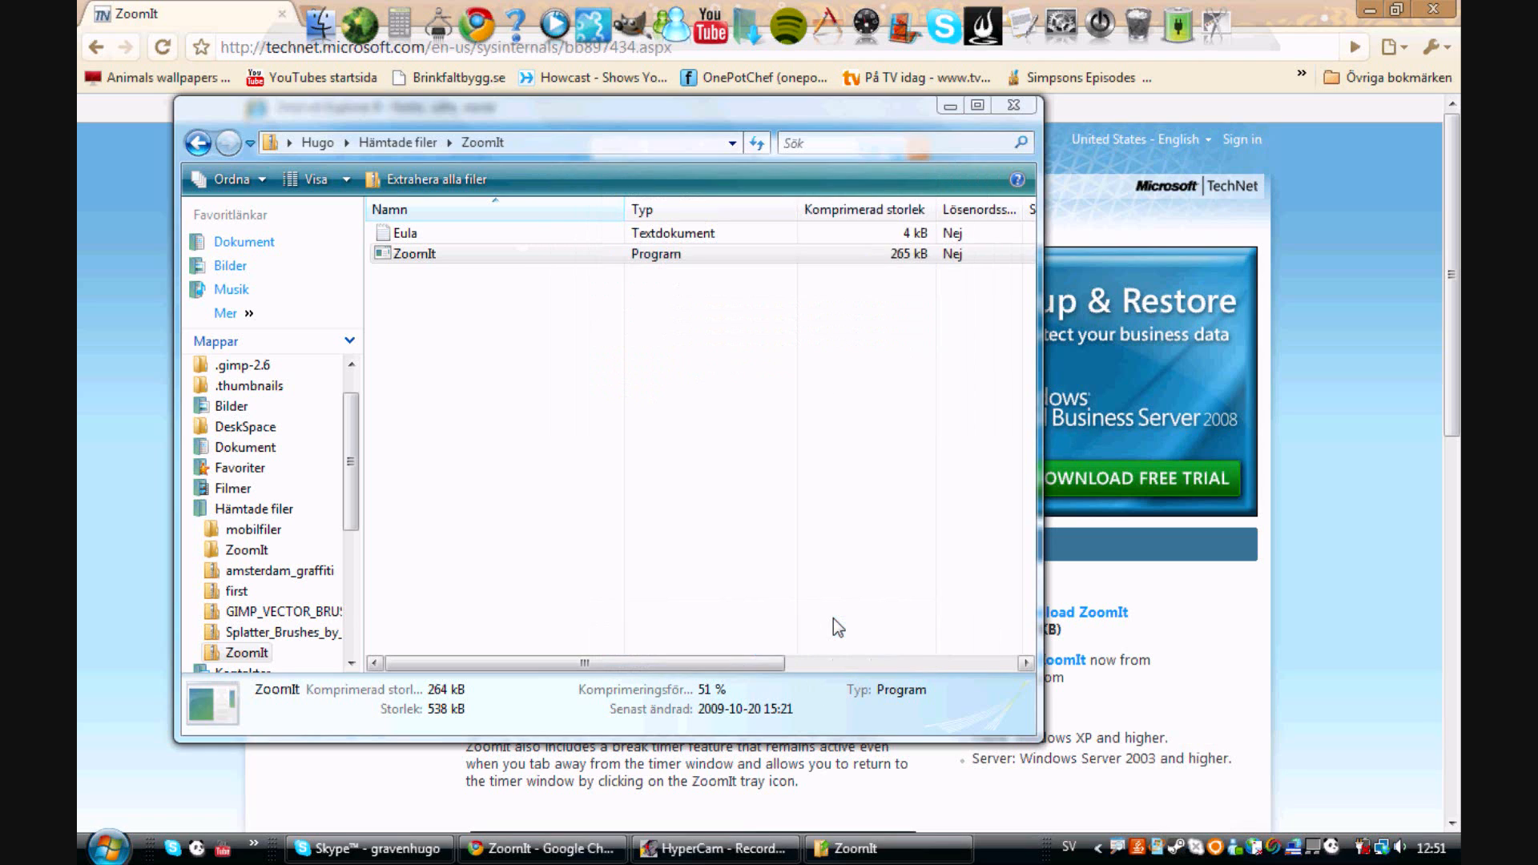